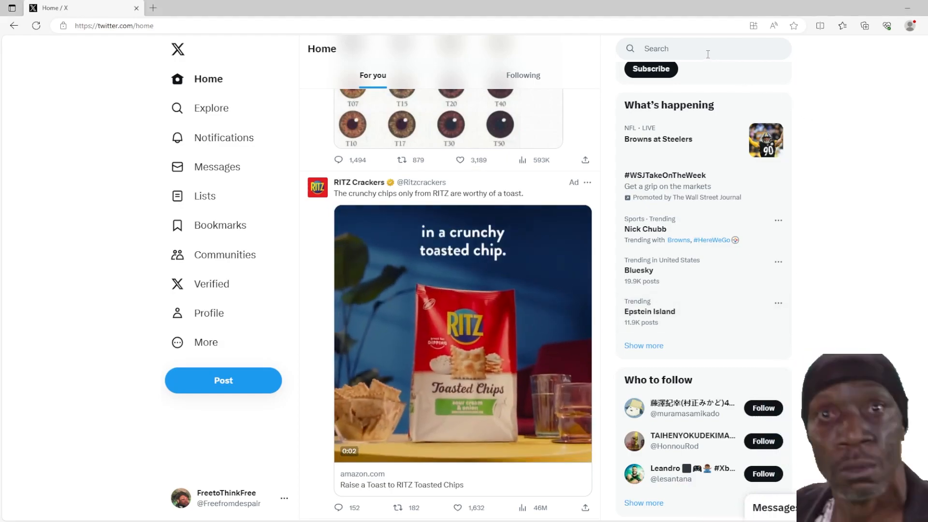
Search X for 'guilty gear' from the home feed's search box.
{"action": "left_click", "coordinate": [703, 49]}
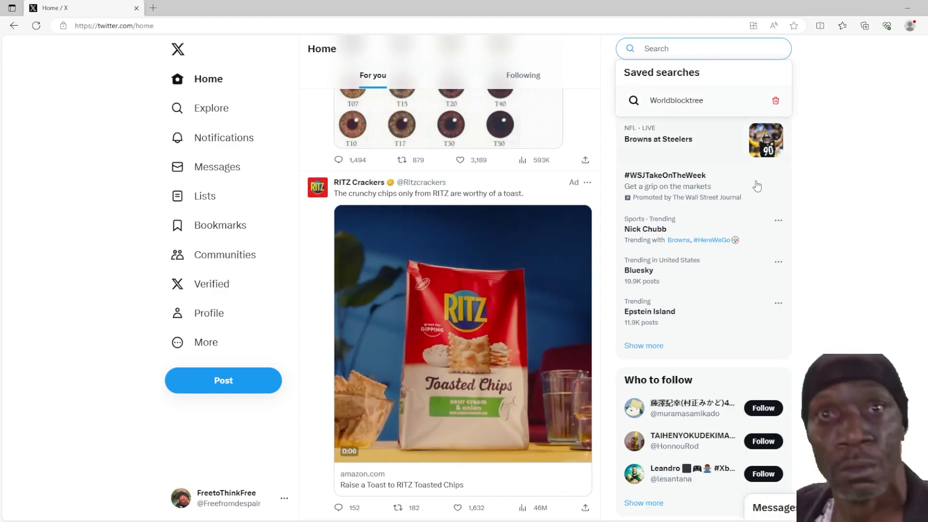
{"action": "type", "text": "guilty gear"}
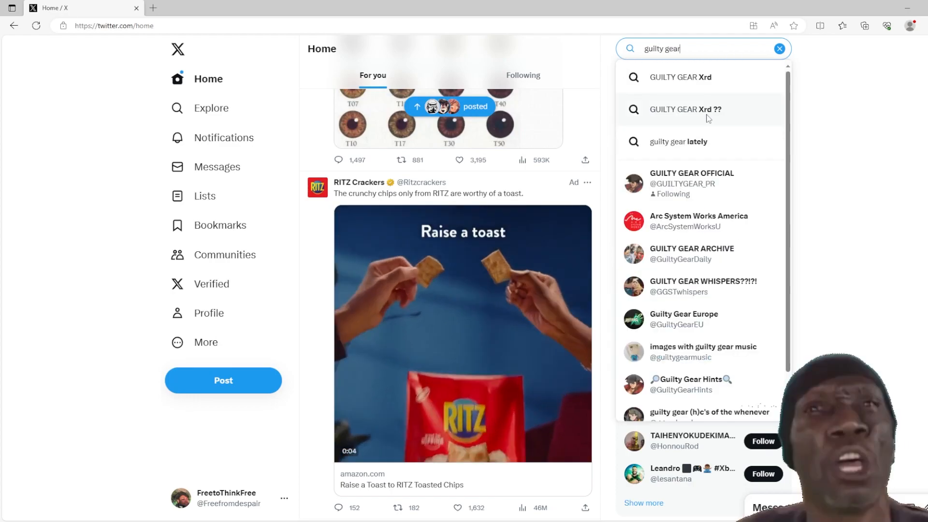
{"action": "key", "text": "Enter"}
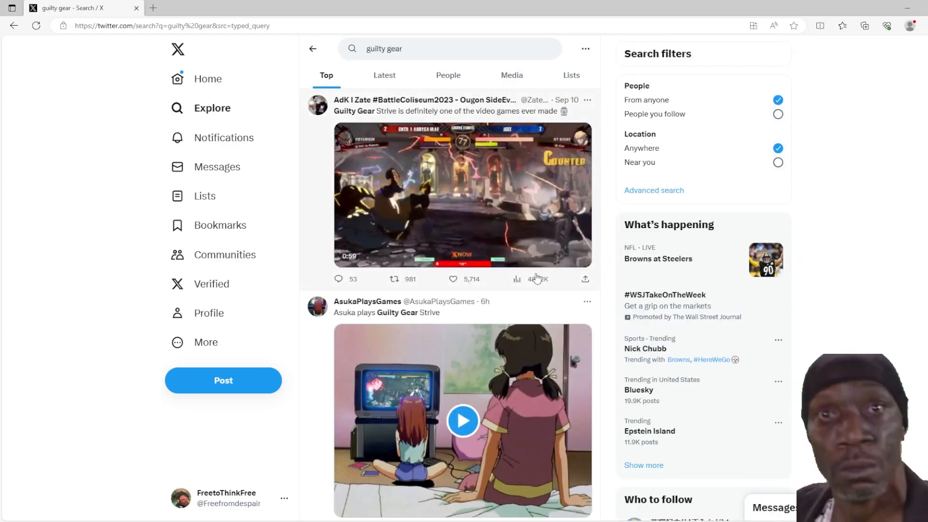
{"action": "mouse_move", "coordinate": [517, 279]}
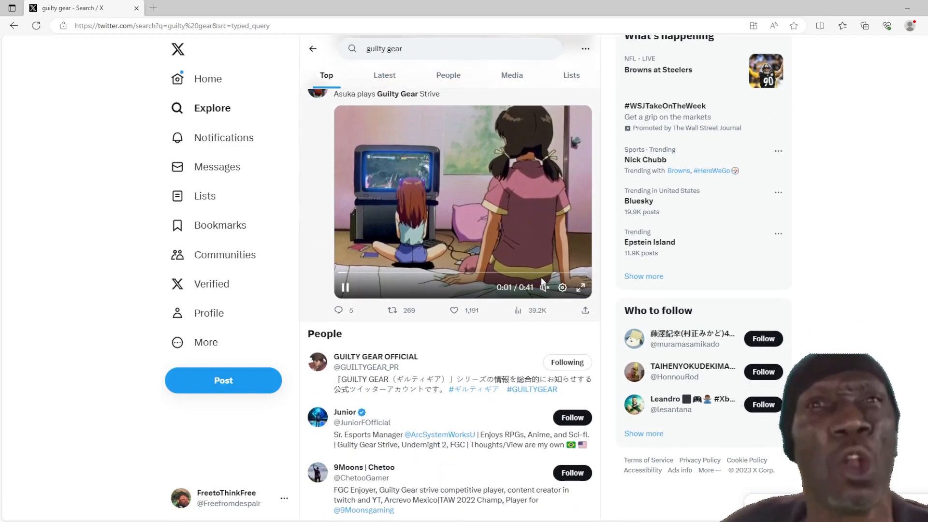
Scroll the Top results down past the first posts to the People section.
{"action": "scroll", "scroll_direction": "down", "scroll_amount": 3}
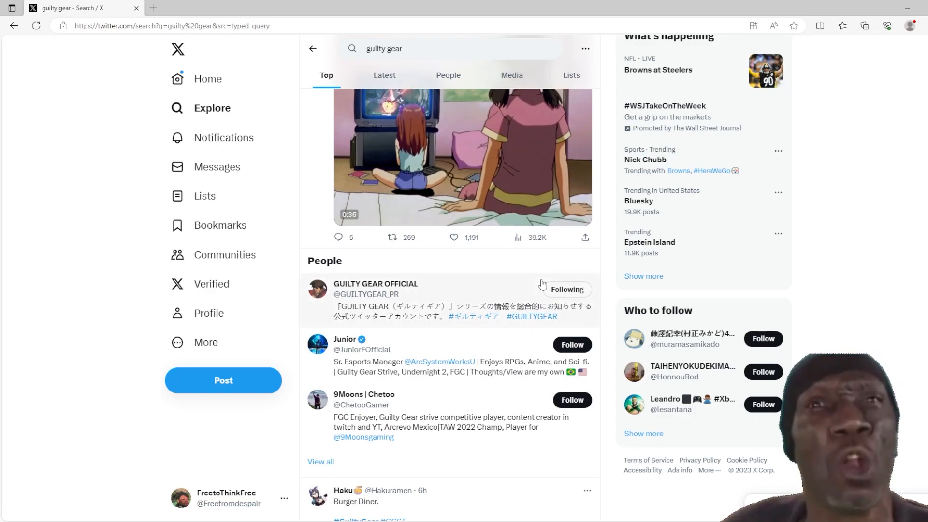
{"action": "scroll", "scroll_direction": "down", "scroll_amount": 3}
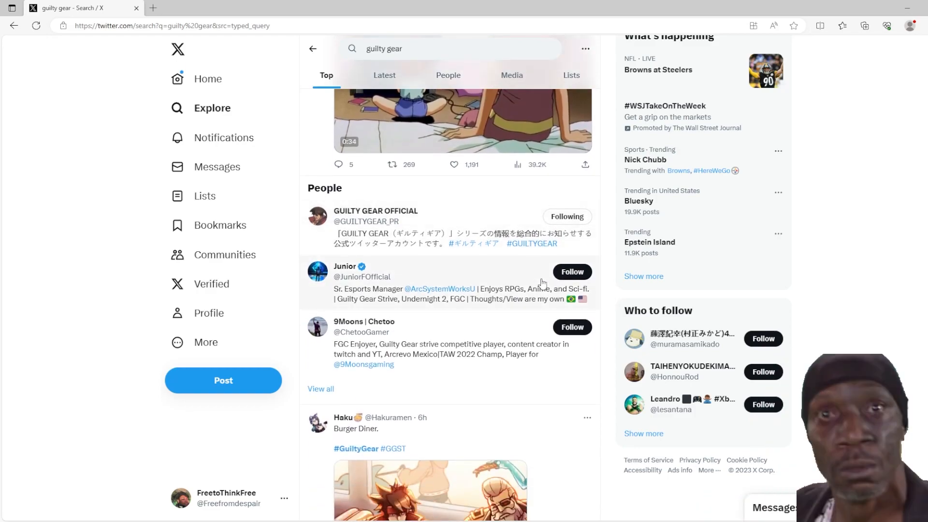
{"action": "scroll", "scroll_direction": "down", "scroll_amount": 3}
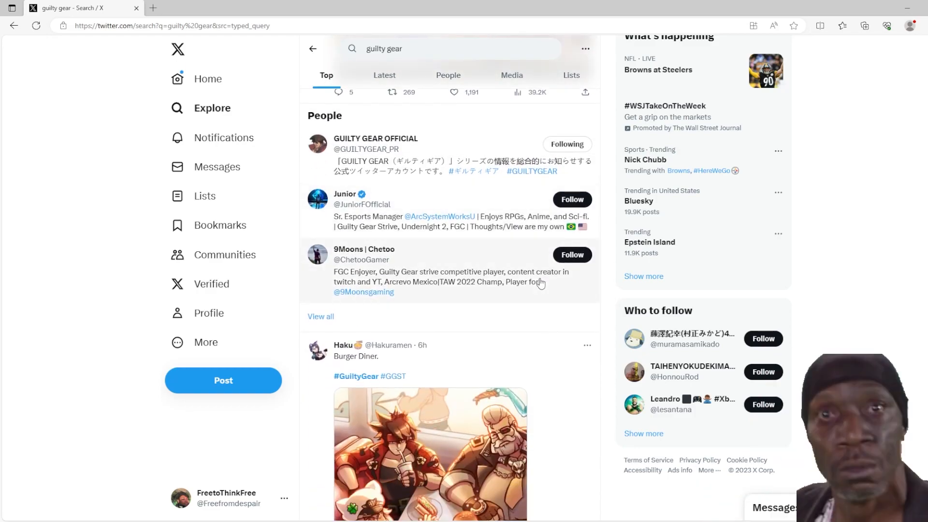